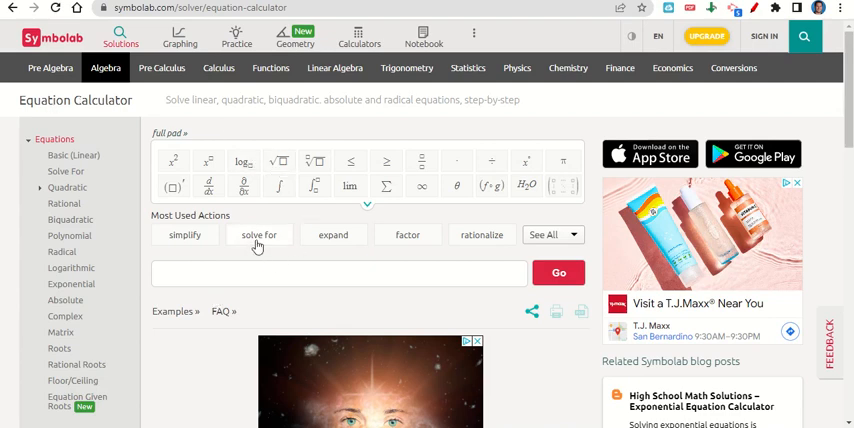
# Step: Solve 3x − 2y = 12 for y, obtaining y = −(12 − 3x)/2 with step-by-step working
pyautogui.click(259, 234)
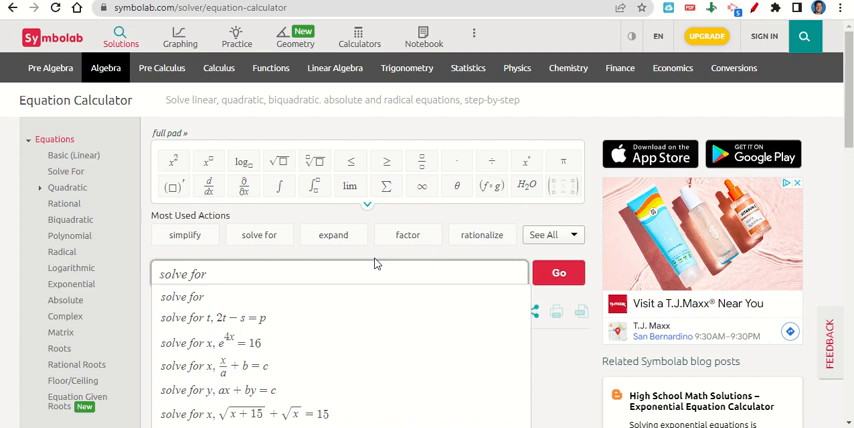
pyautogui.write('y,')
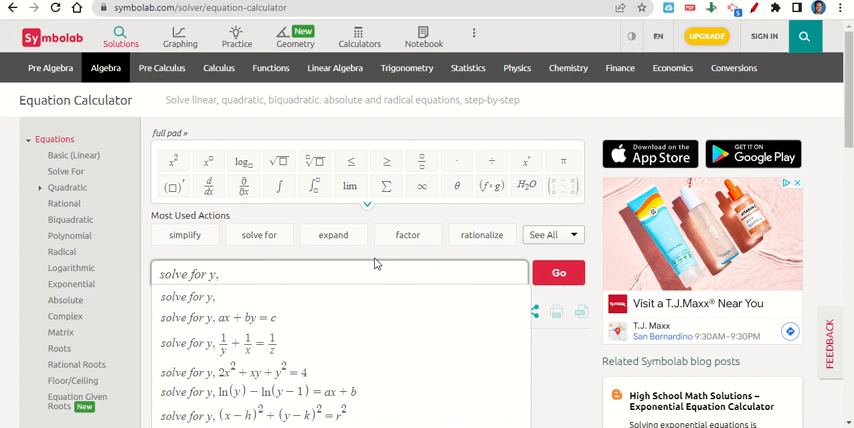
pyautogui.write('3x − 2y')
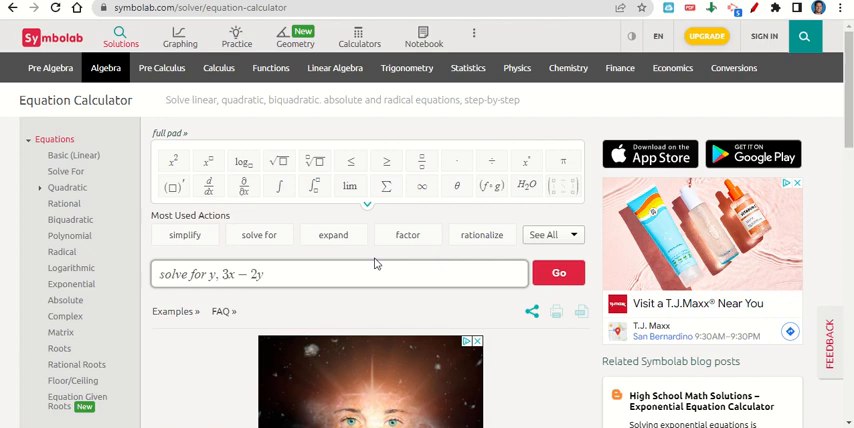
pyautogui.write('= 12')
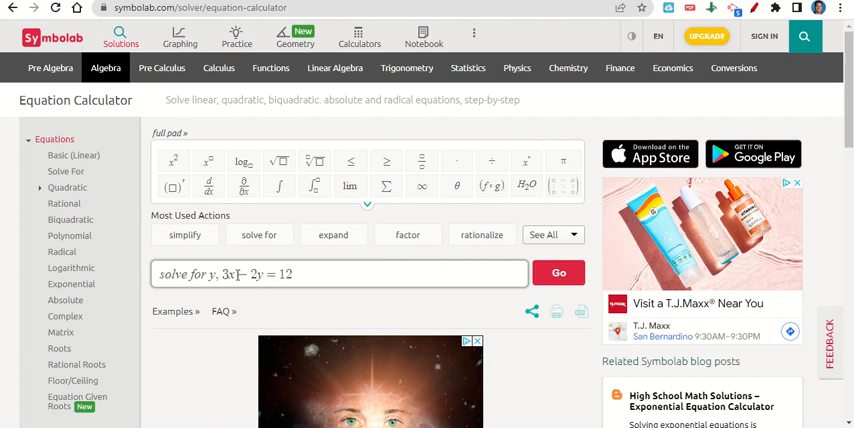
pyautogui.click(558, 272)
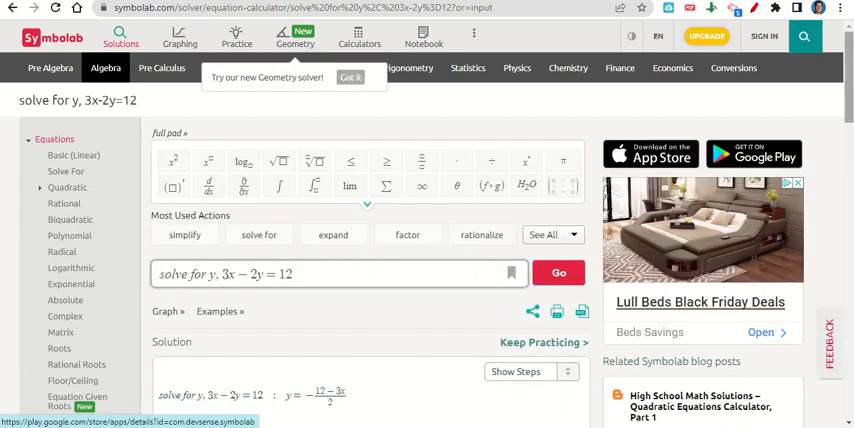
pyautogui.scroll(-3)
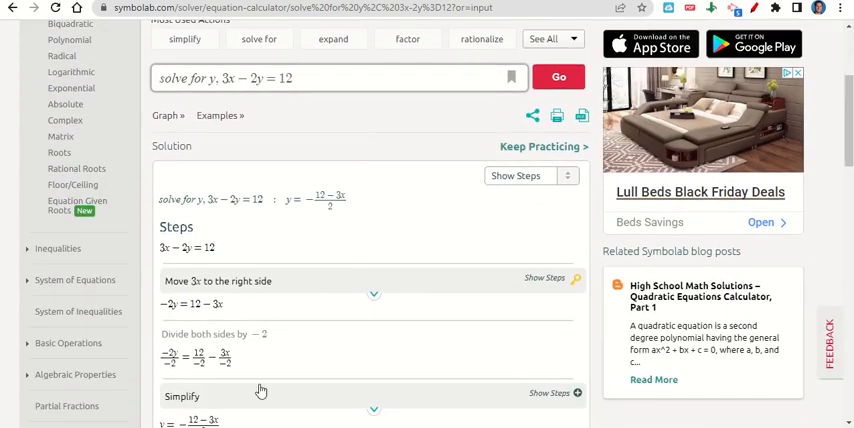
pyautogui.scroll(-3)
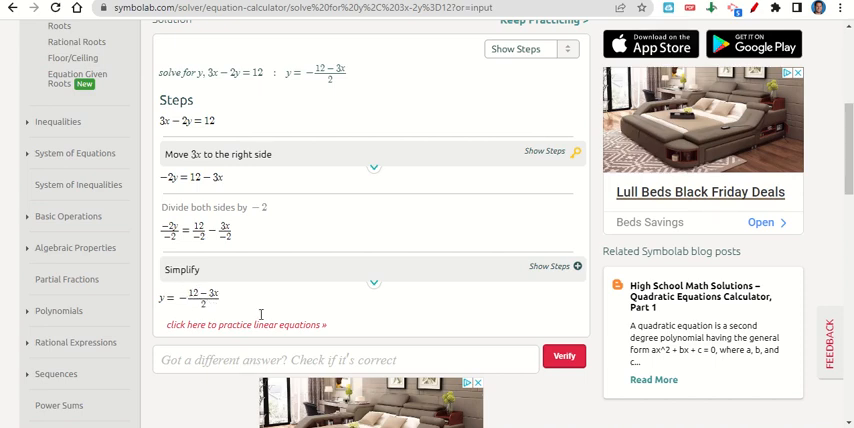
pyautogui.moveTo(415, 269)
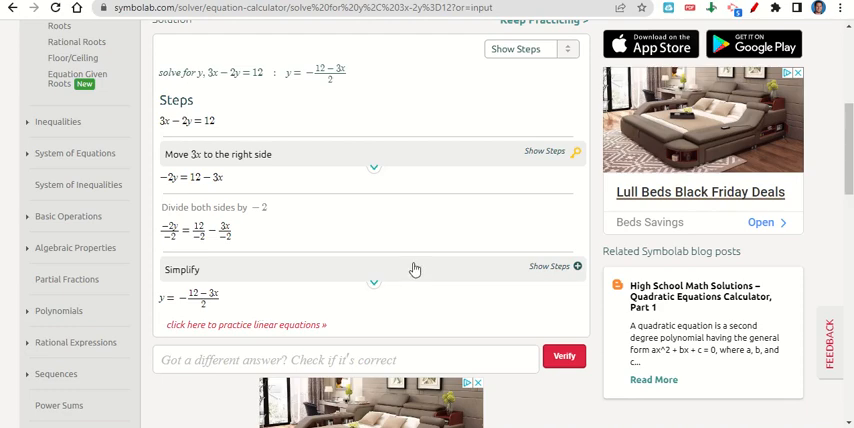